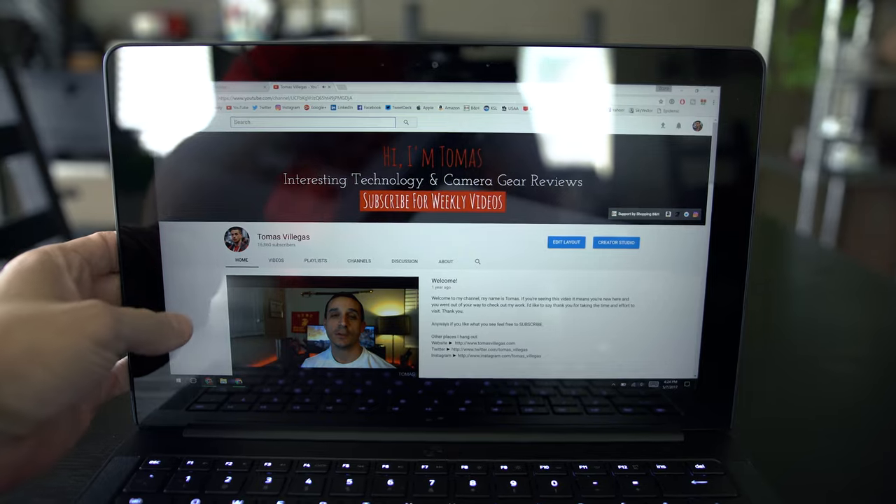
{"action": "scroll", "scroll_direction": "down", "scroll_amount": 3}
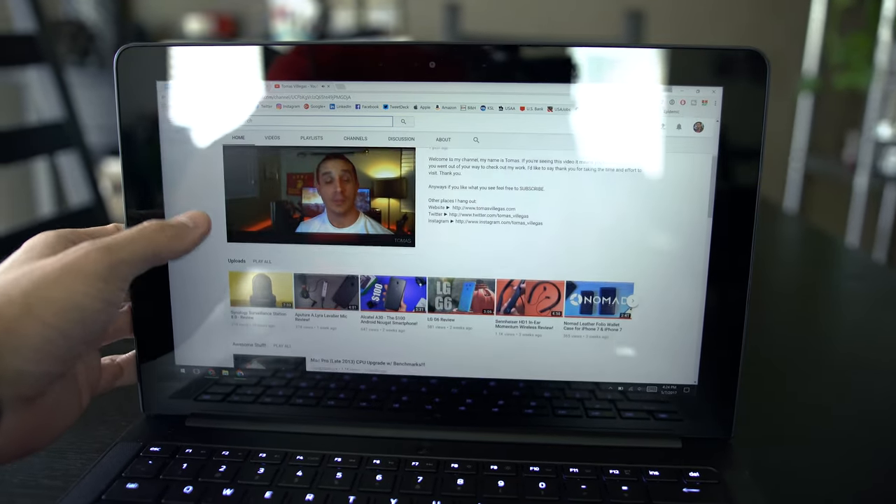
{"action": "scroll", "scroll_direction": "down", "scroll_amount": 3}
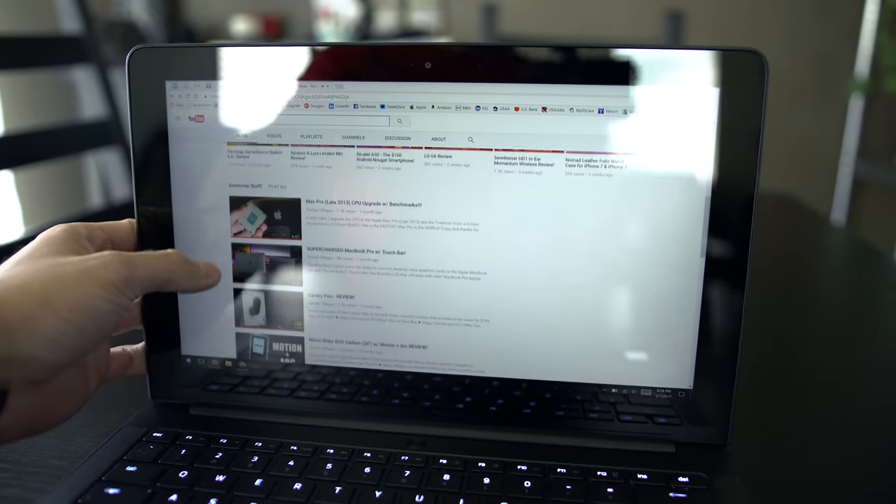
{"action": "scroll", "scroll_direction": "down", "scroll_amount": 3}
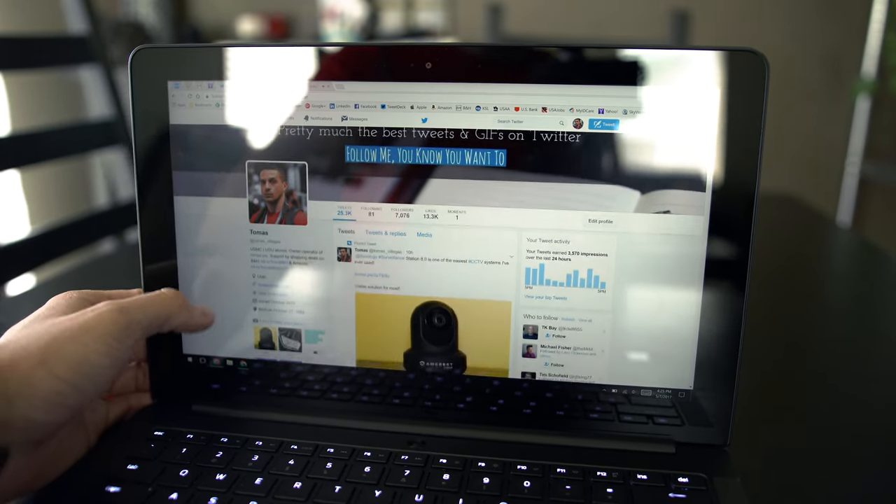
{"action": "scroll", "scroll_direction": "down", "scroll_amount": 3}
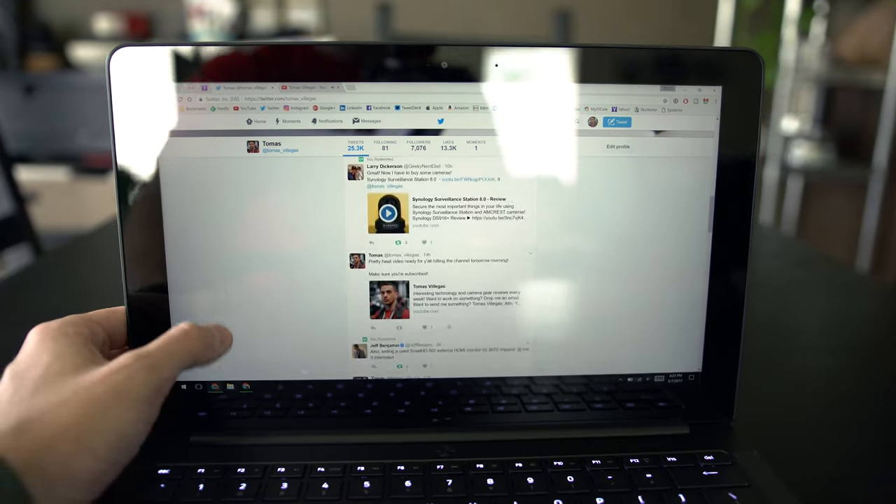
{"action": "scroll", "scroll_direction": "down", "scroll_amount": 3}
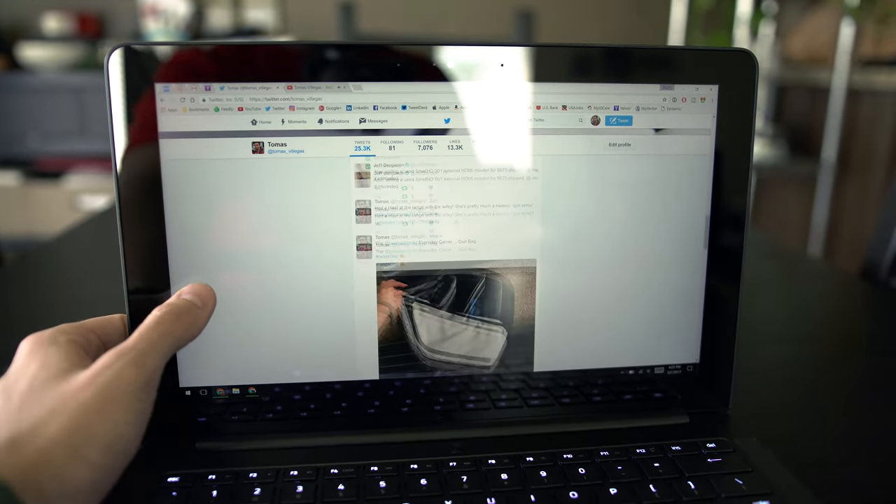